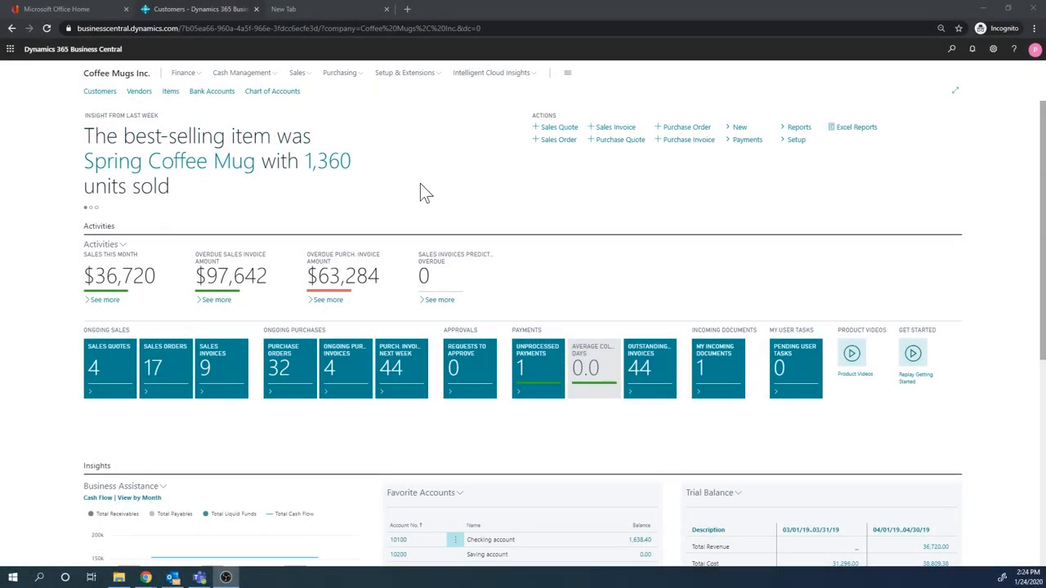
{"action": "mouse_move", "coordinate": [594, 180]}
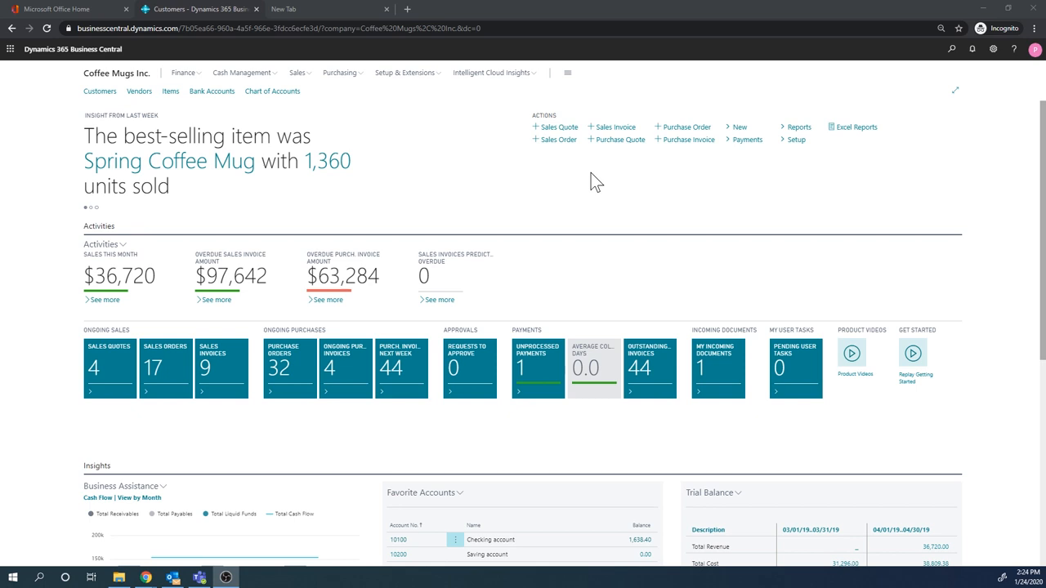
{"action": "mouse_move", "coordinate": [598, 183]}
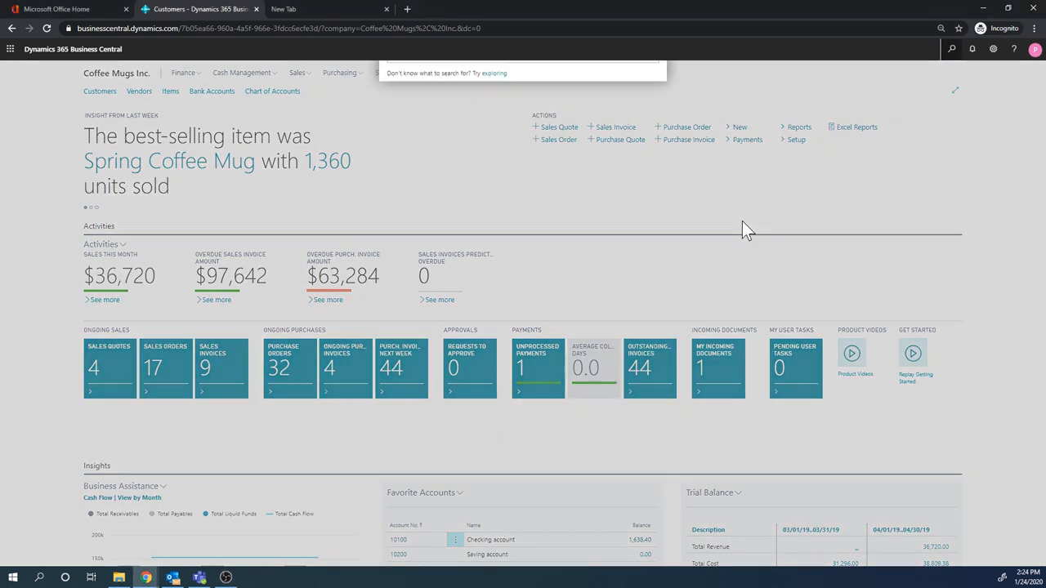
Step: Search 'contact' in Tell Me and go to the Contacts list
{"action": "type", "text": "contacts"}
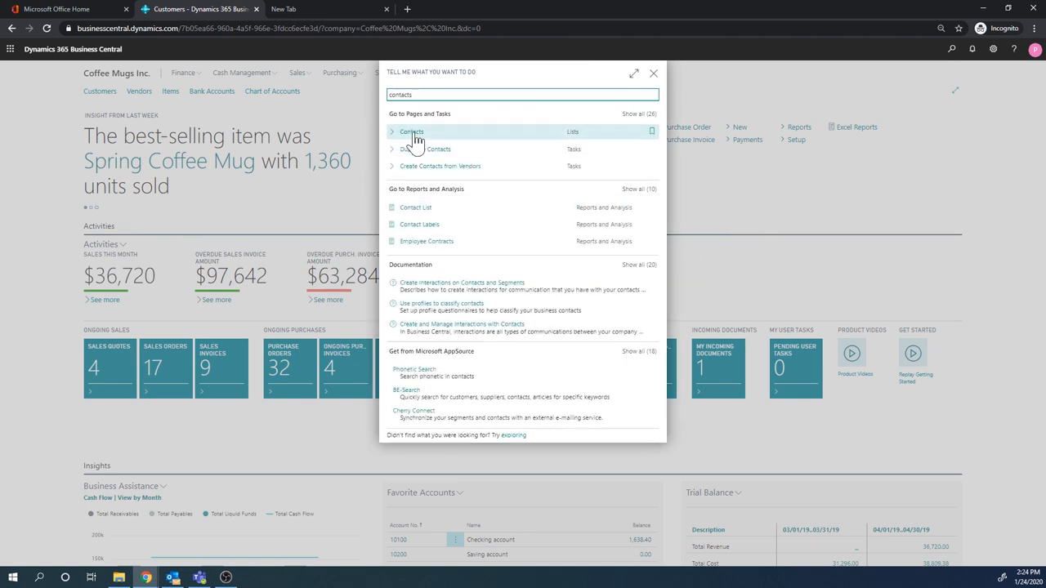
{"action": "left_click", "coordinate": [412, 130]}
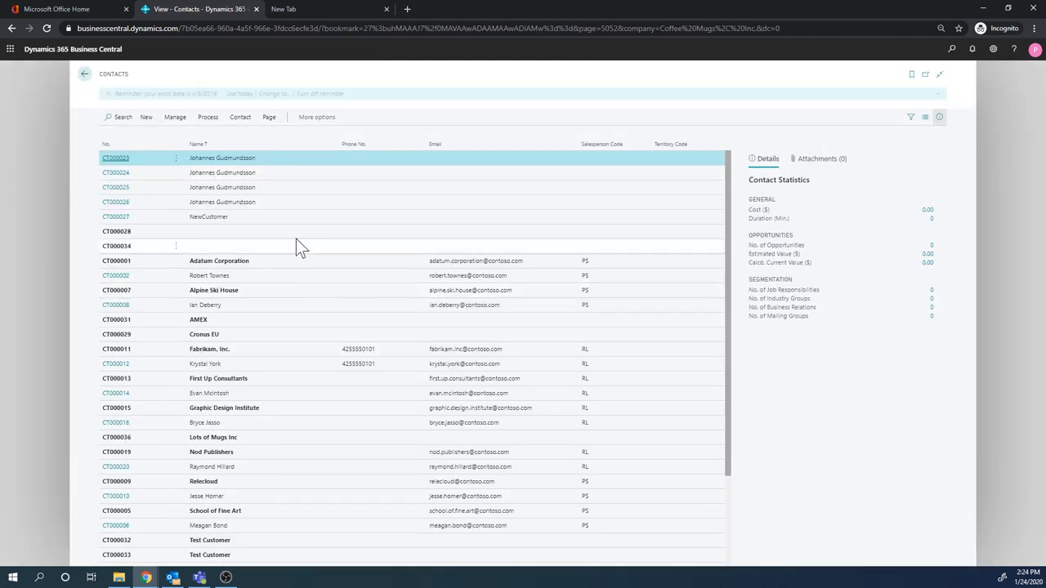
{"action": "scroll", "scroll_direction": "down", "scroll_amount": 3}
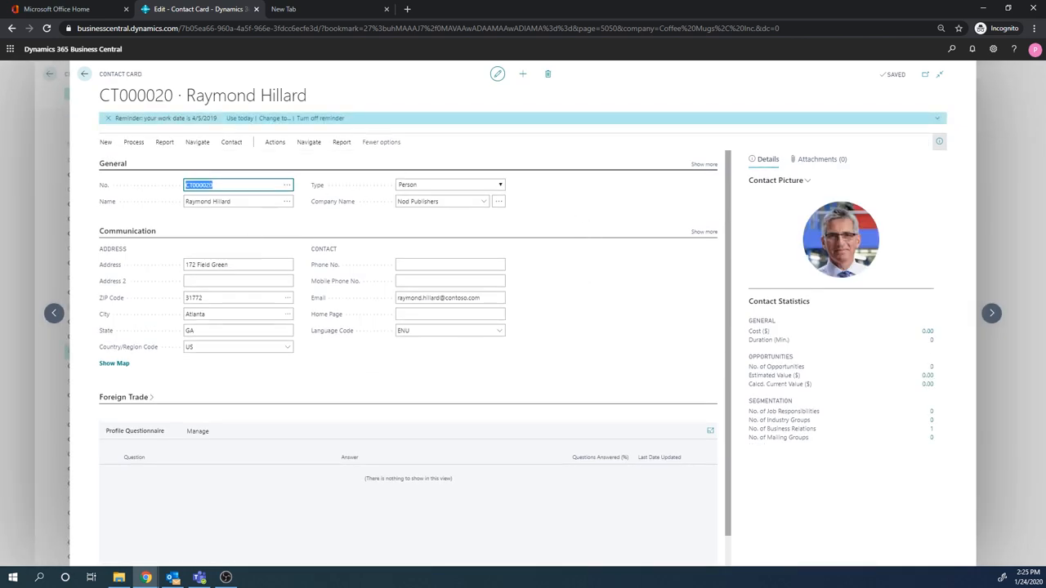
{"action": "mouse_move", "coordinate": [578, 266]}
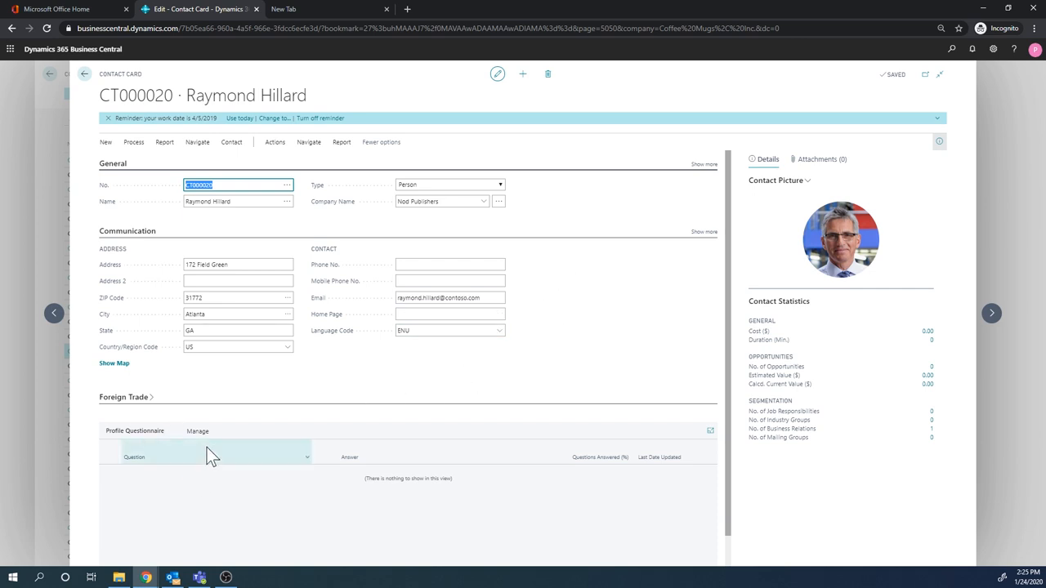
{"action": "mouse_move", "coordinate": [263, 458]}
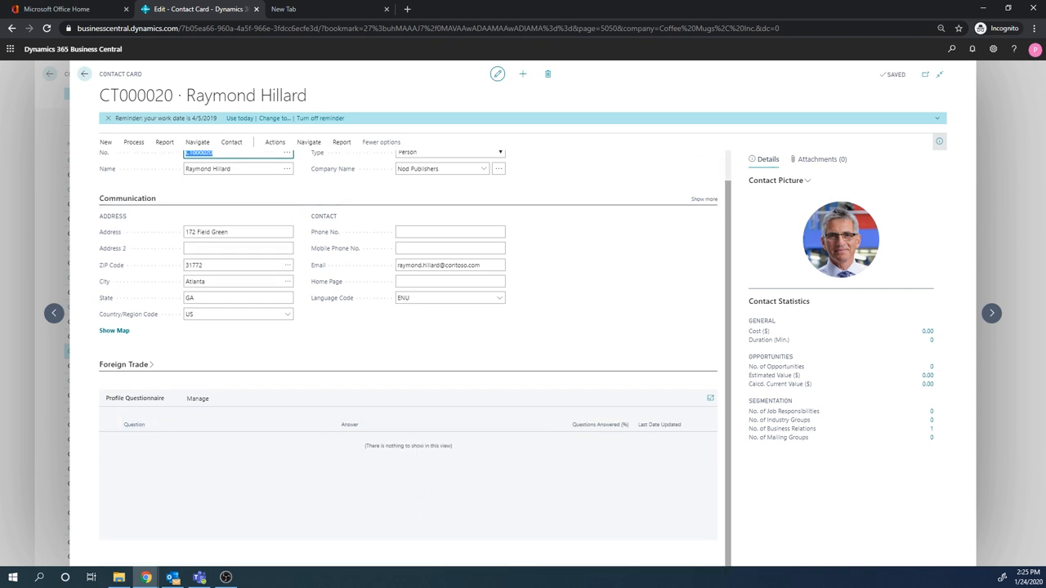
{"action": "mouse_move", "coordinate": [434, 490]}
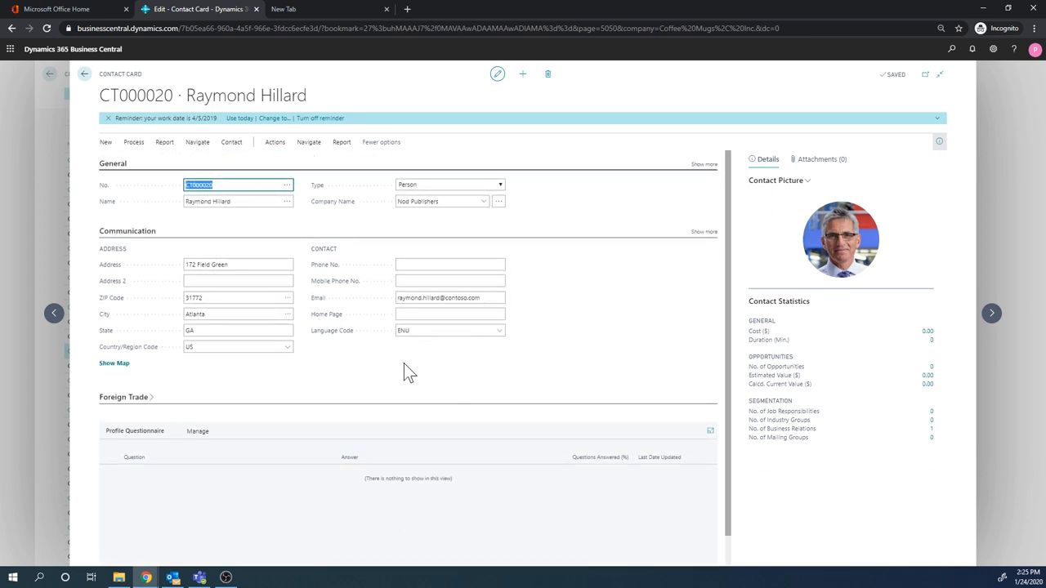
{"action": "mouse_move", "coordinate": [134, 140]}
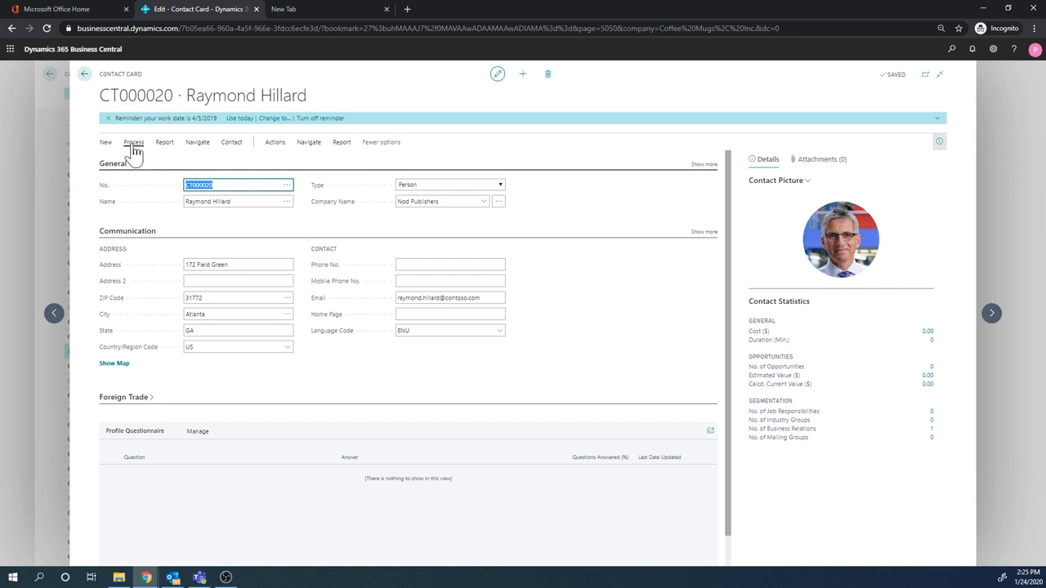
{"action": "left_click", "coordinate": [134, 140]}
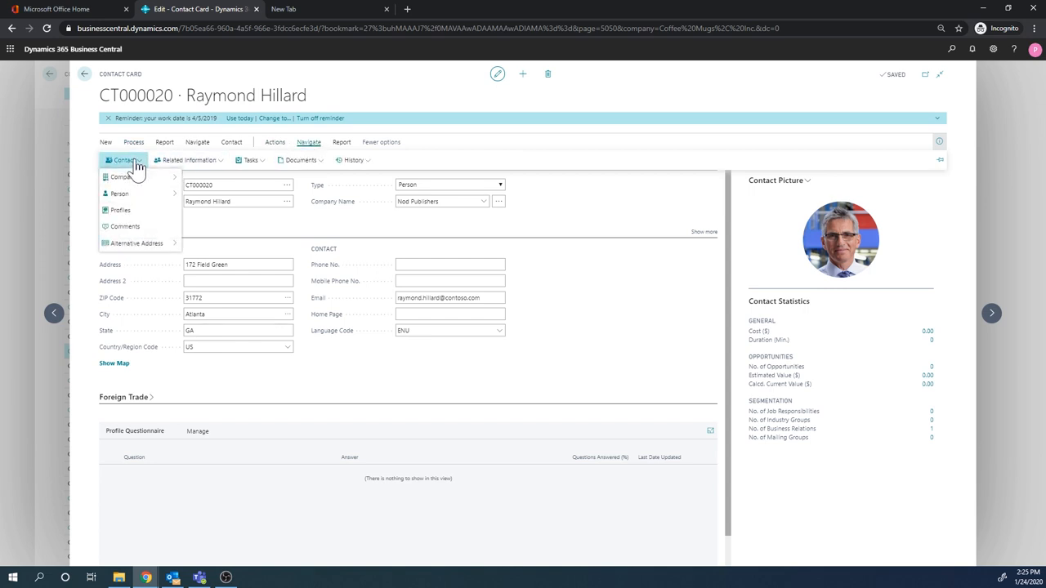
{"action": "mouse_move", "coordinate": [121, 210]}
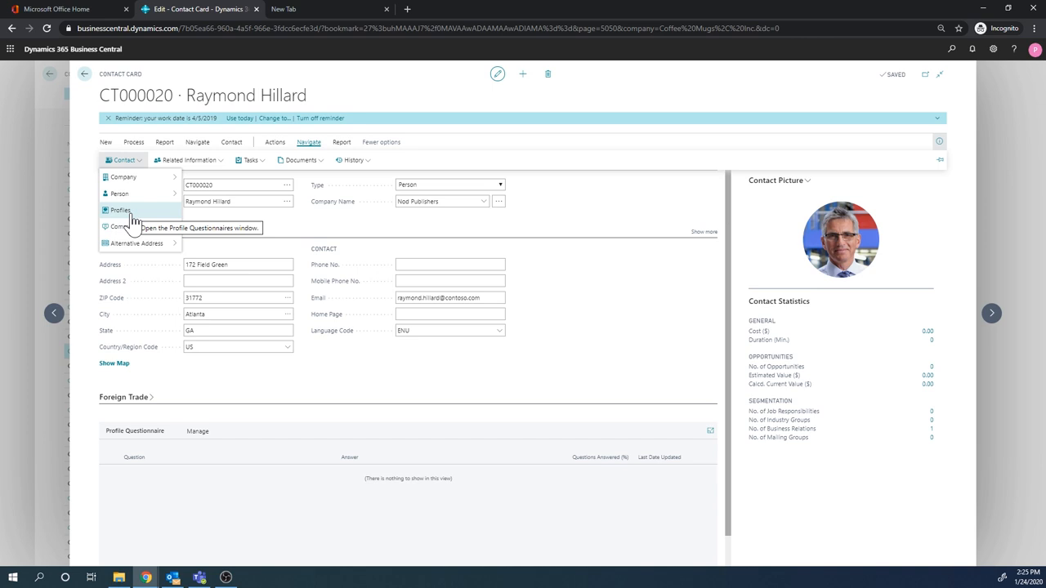
{"action": "left_click", "coordinate": [120, 209]}
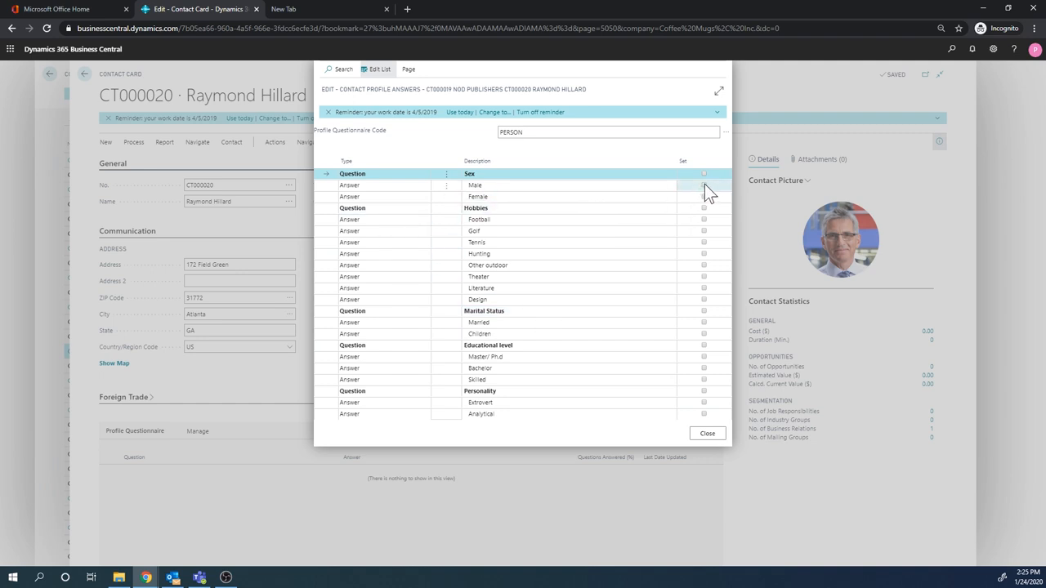
{"action": "left_click", "coordinate": [702, 184]}
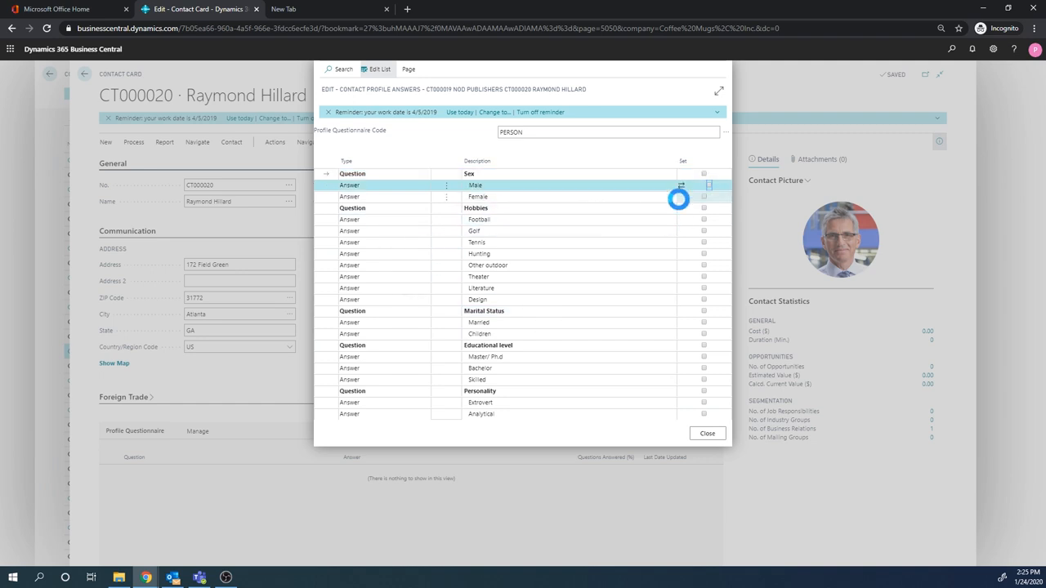
{"action": "left_click", "coordinate": [703, 185]}
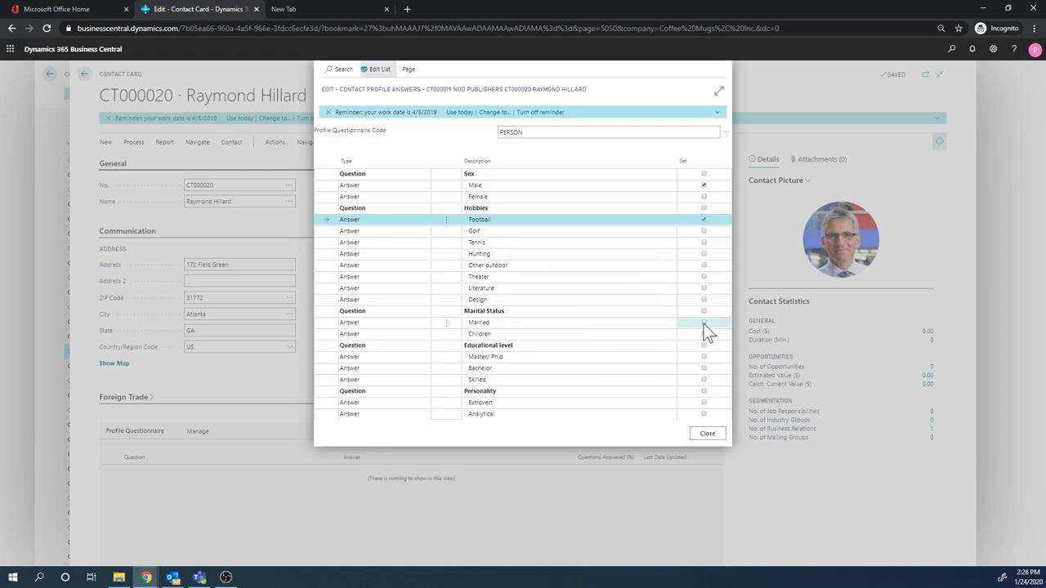
{"action": "left_click", "coordinate": [702, 322]}
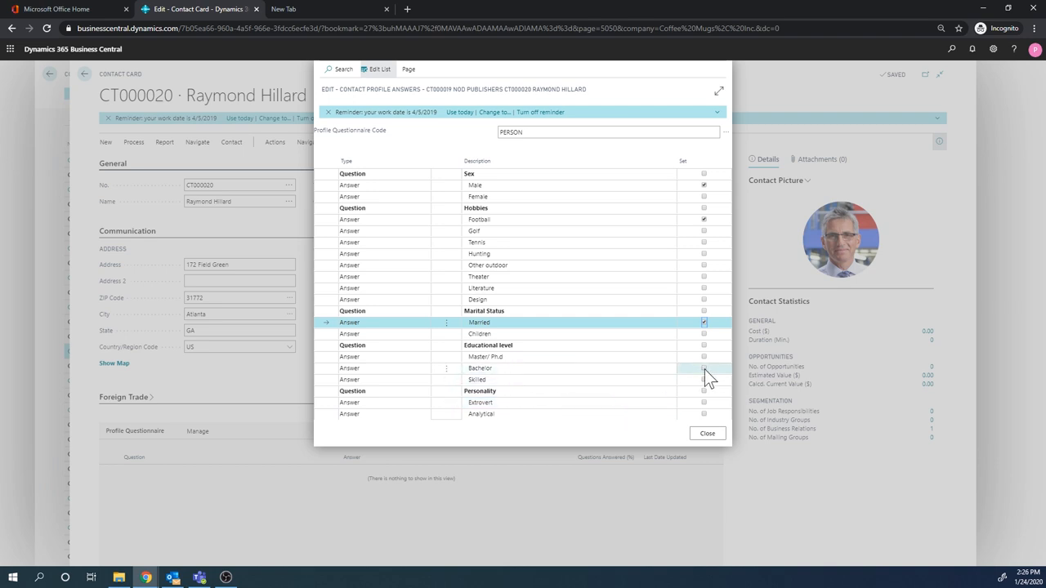
{"action": "left_click", "coordinate": [703, 367]}
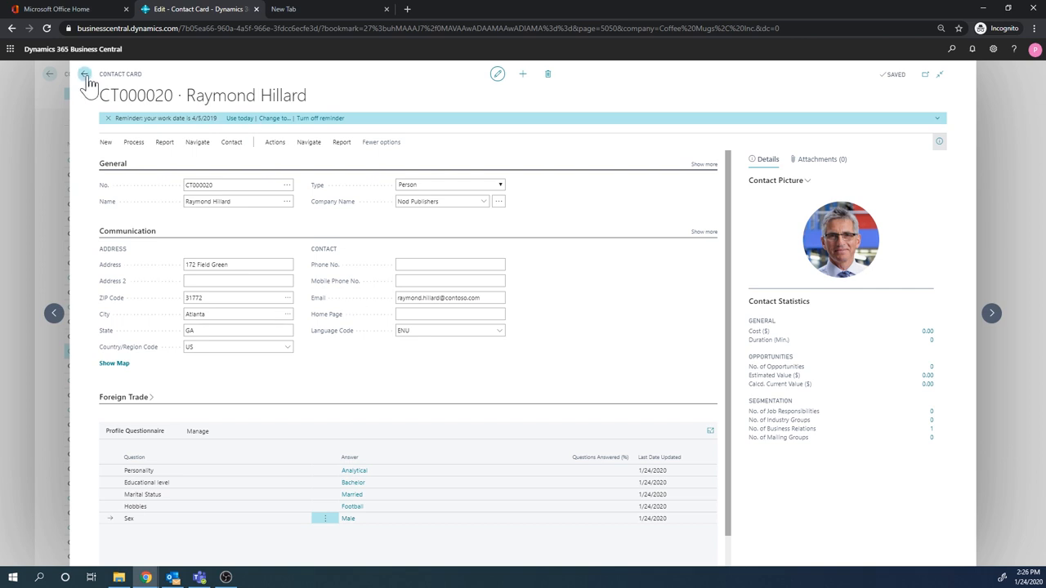
Step: Return to the Contacts list and bring up the Nod Publishers contact card CT000019
{"action": "left_click", "coordinate": [85, 73]}
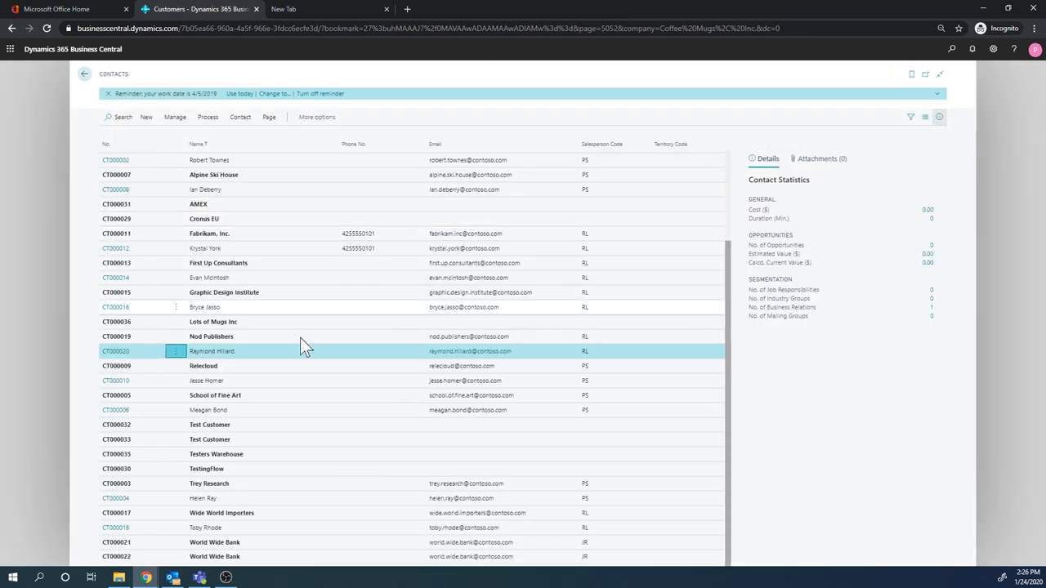
{"action": "left_click", "coordinate": [211, 336]}
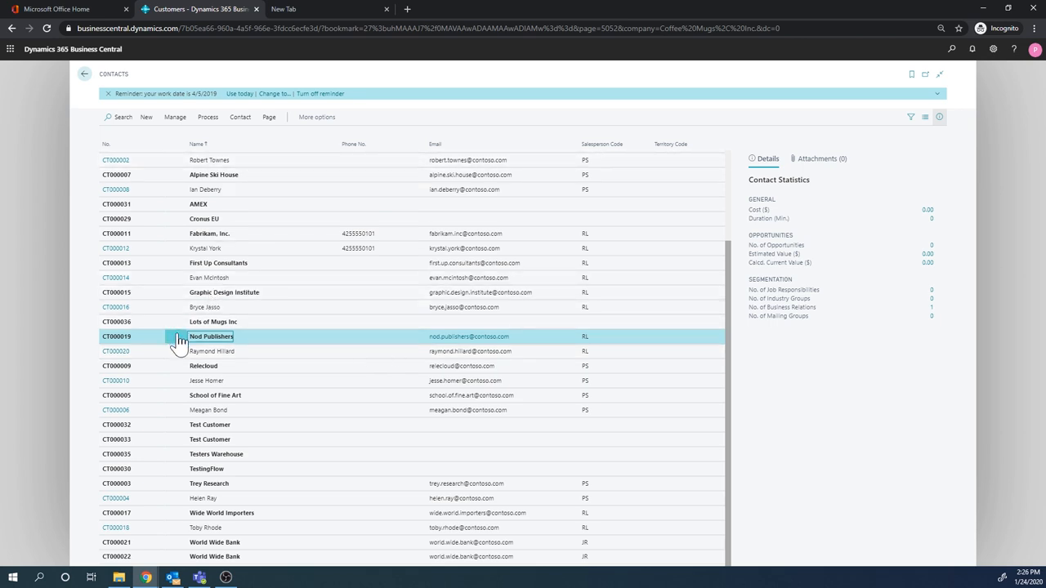
{"action": "left_click", "coordinate": [177, 336]}
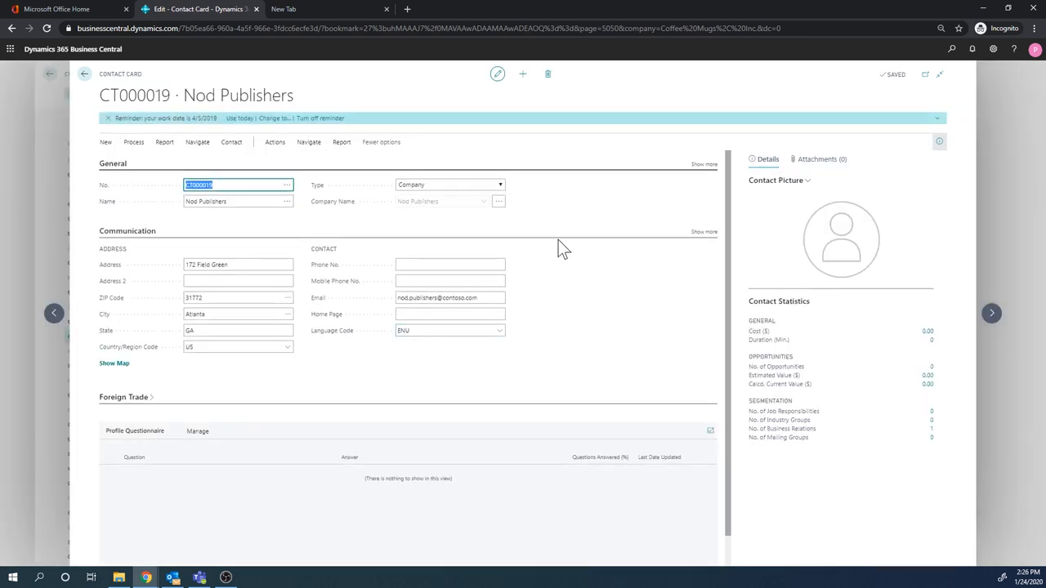
Step: Show Nod Publishers' Navigate > Contact options on its card
{"action": "left_click", "coordinate": [275, 140]}
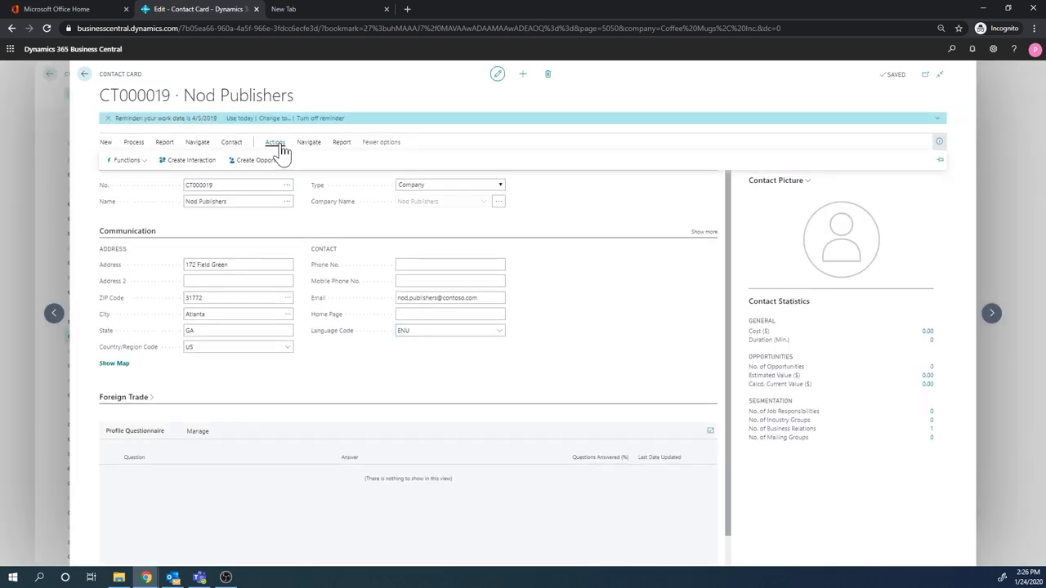
{"action": "left_click", "coordinate": [309, 141]}
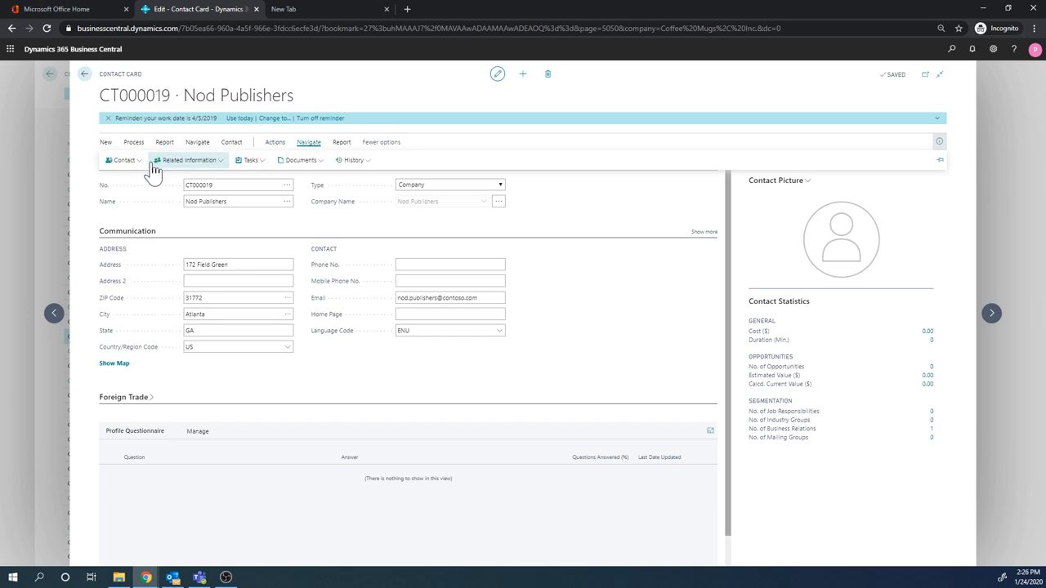
{"action": "left_click", "coordinate": [124, 160]}
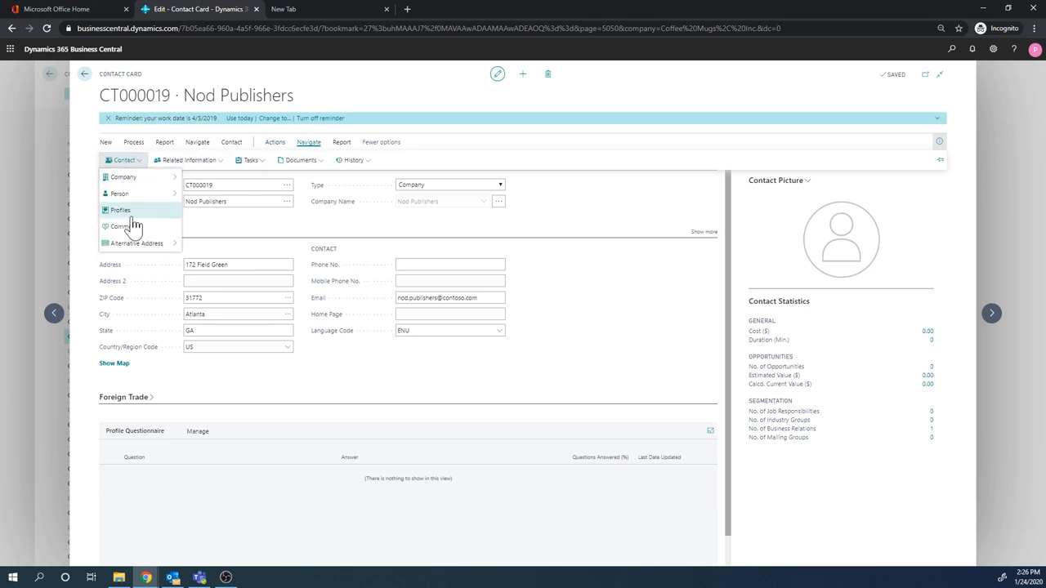
Step: In the COMPANY questionnaire set 100..499 employees and Stock Exchange ownership, then return to the card
{"action": "left_click", "coordinate": [121, 209]}
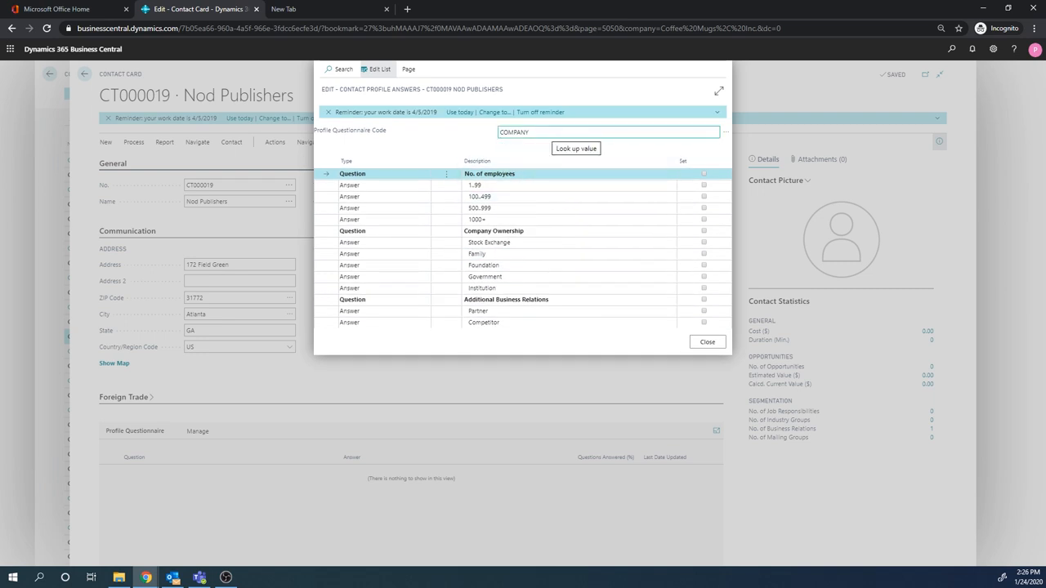
{"action": "mouse_move", "coordinate": [555, 150]}
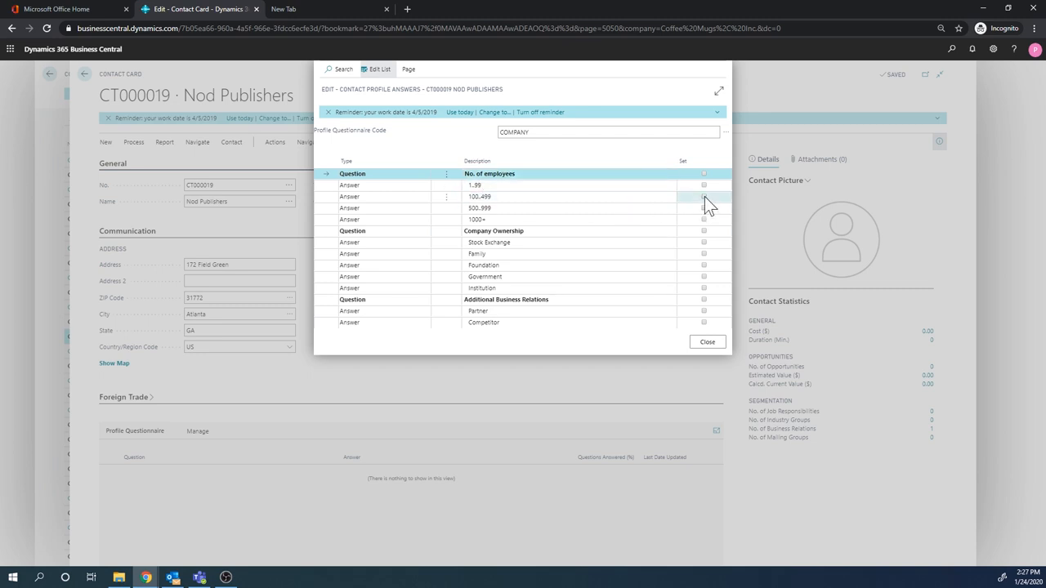
{"action": "left_click", "coordinate": [703, 196]}
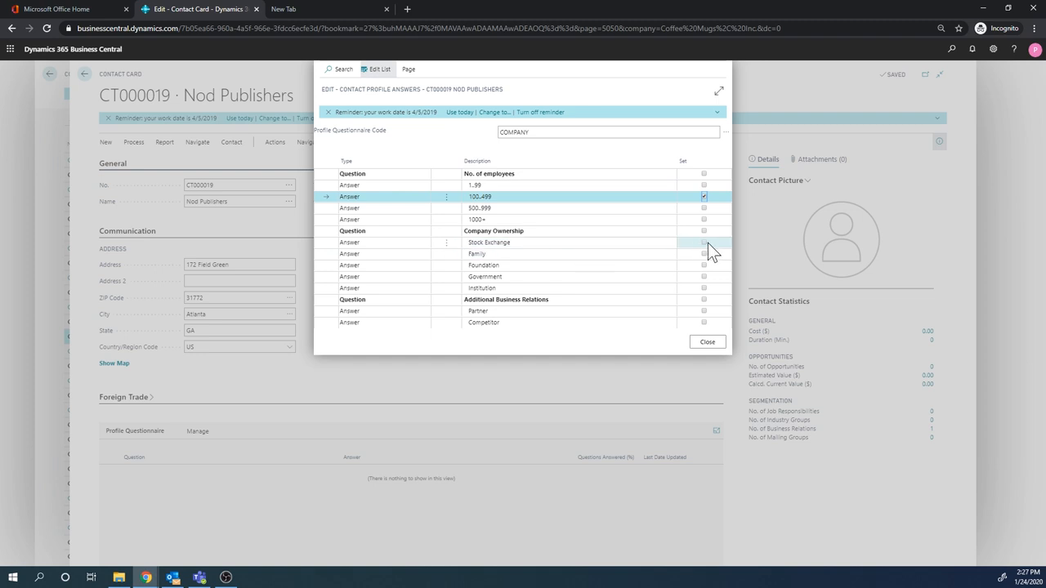
{"action": "left_click", "coordinate": [702, 241]}
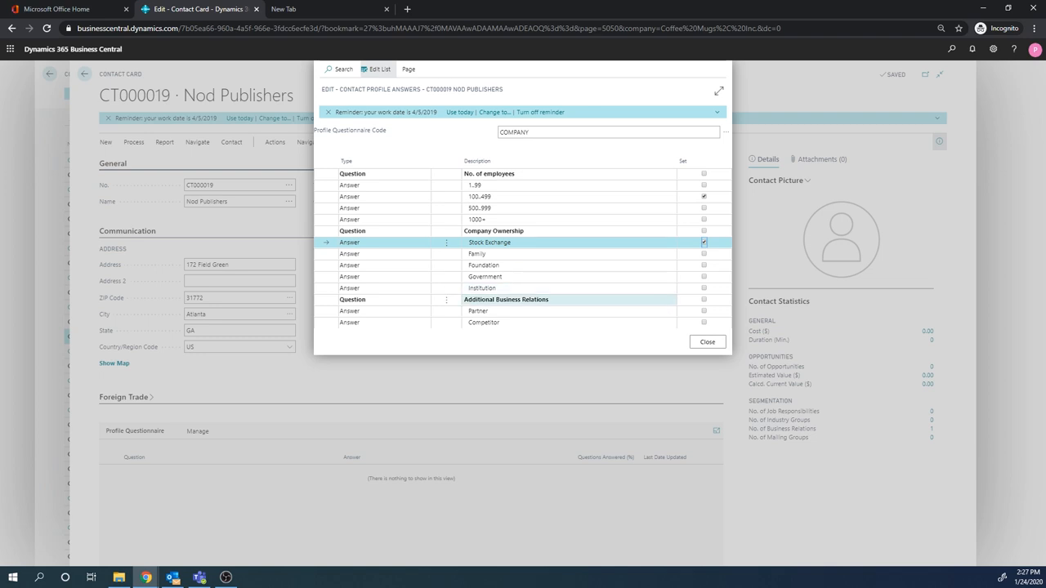
{"action": "mouse_move", "coordinate": [585, 309]}
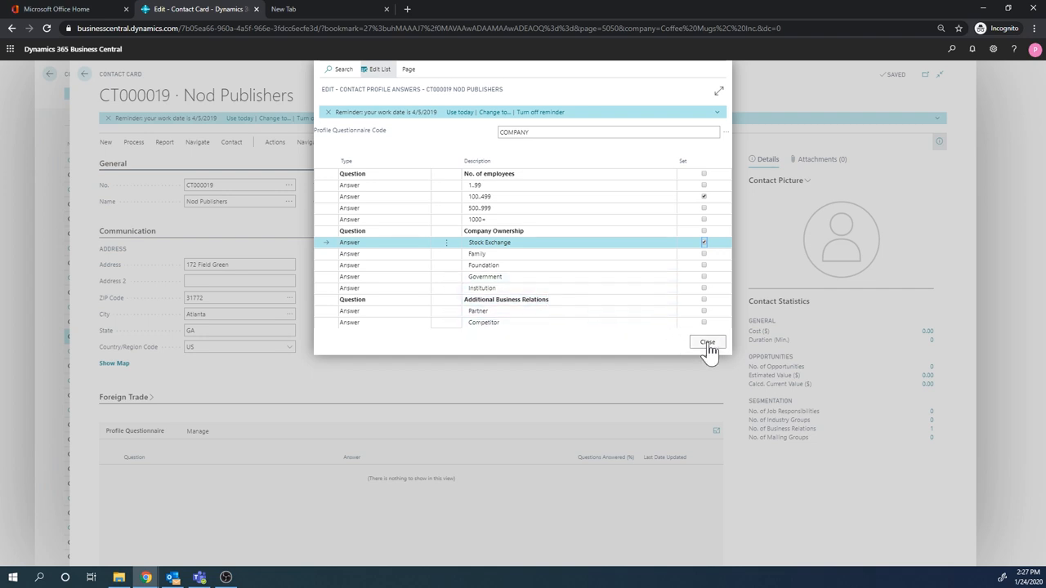
{"action": "left_click", "coordinate": [706, 343]}
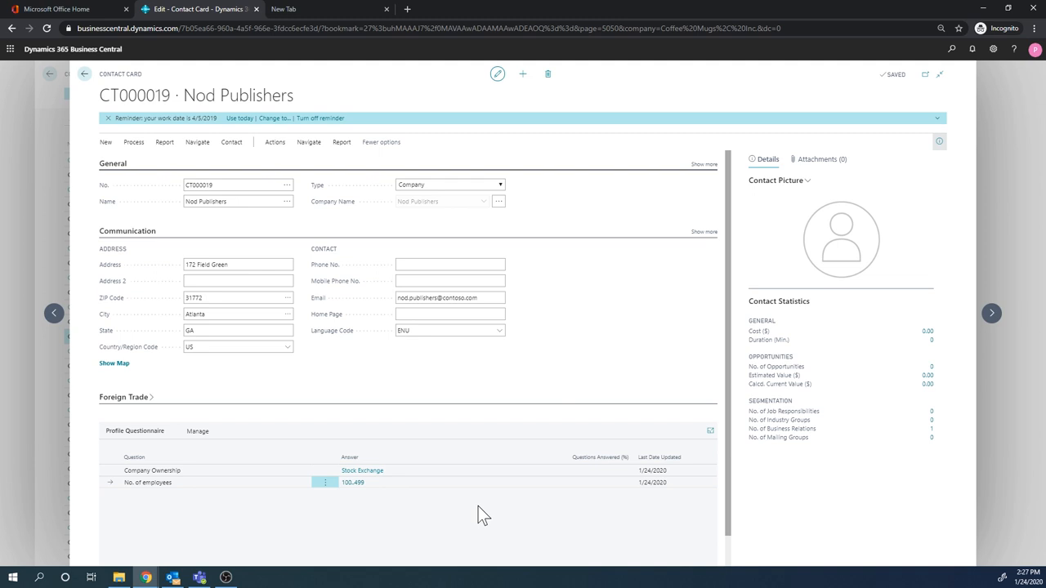
{"action": "mouse_move", "coordinate": [412, 509]}
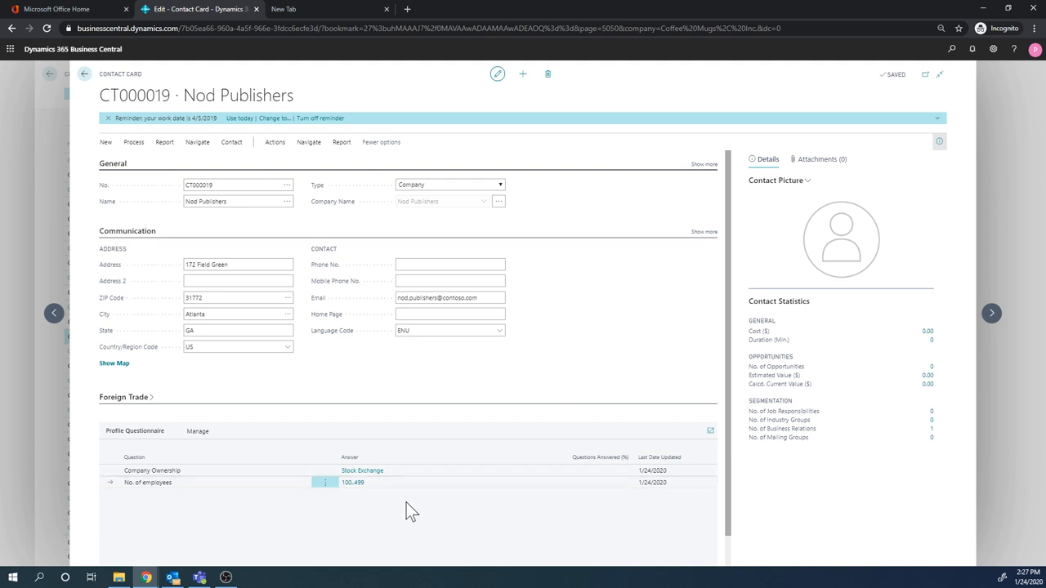
{"action": "mouse_move", "coordinate": [398, 480]}
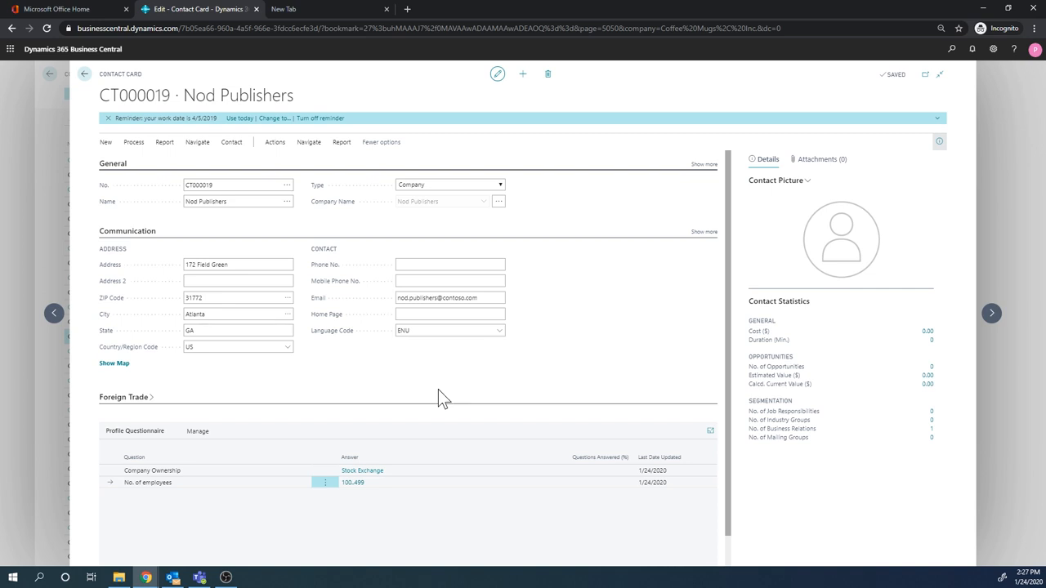
{"action": "mouse_move", "coordinate": [164, 142]}
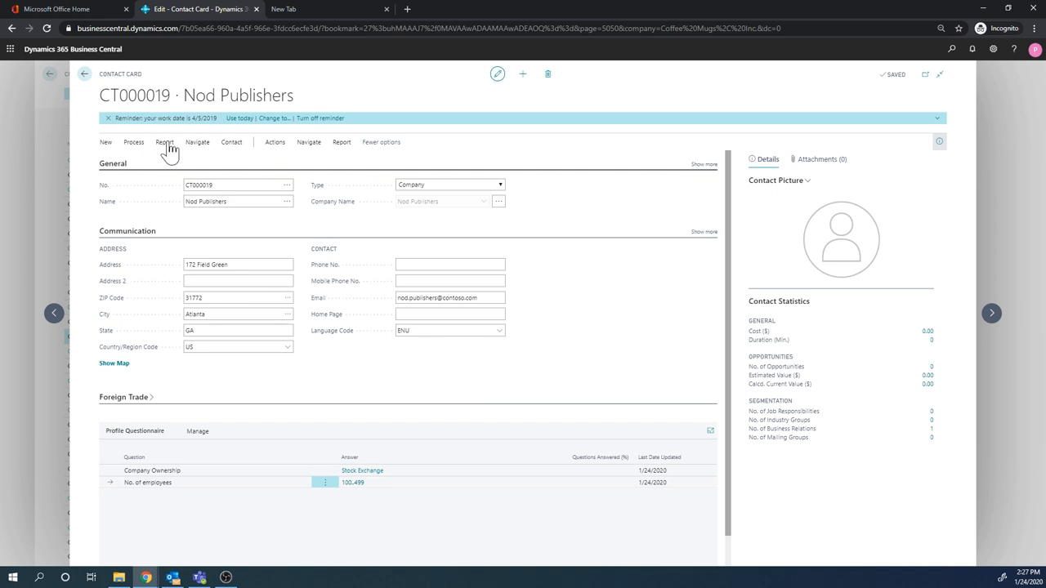